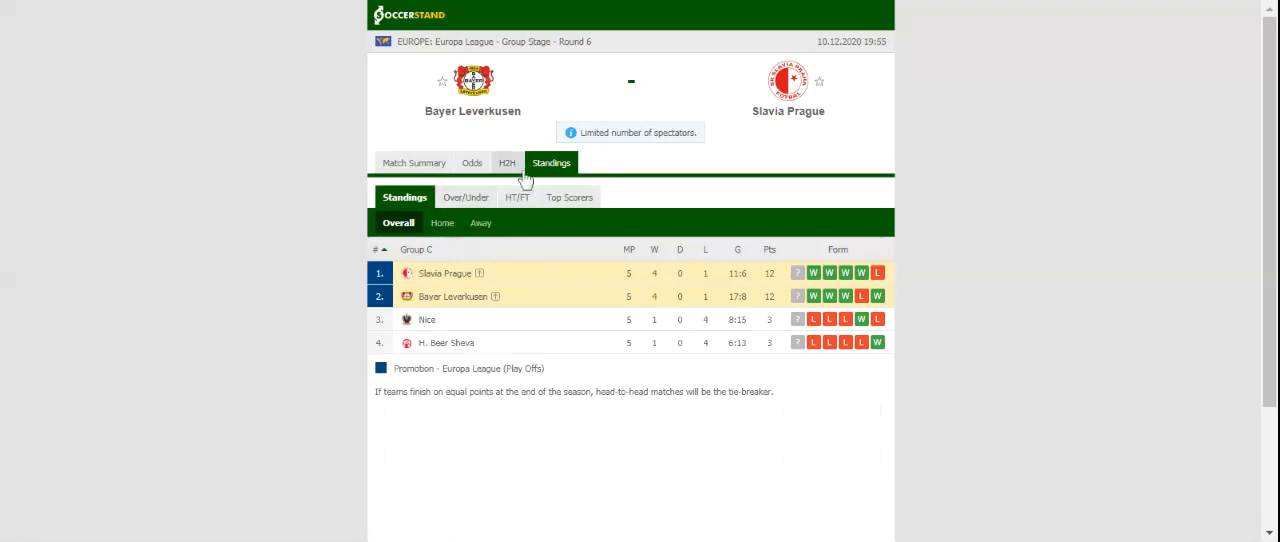
# Step: Switch the Leverkusen vs Slavia Prague match page from Standings to the H2H tab
pyautogui.click(507, 162)
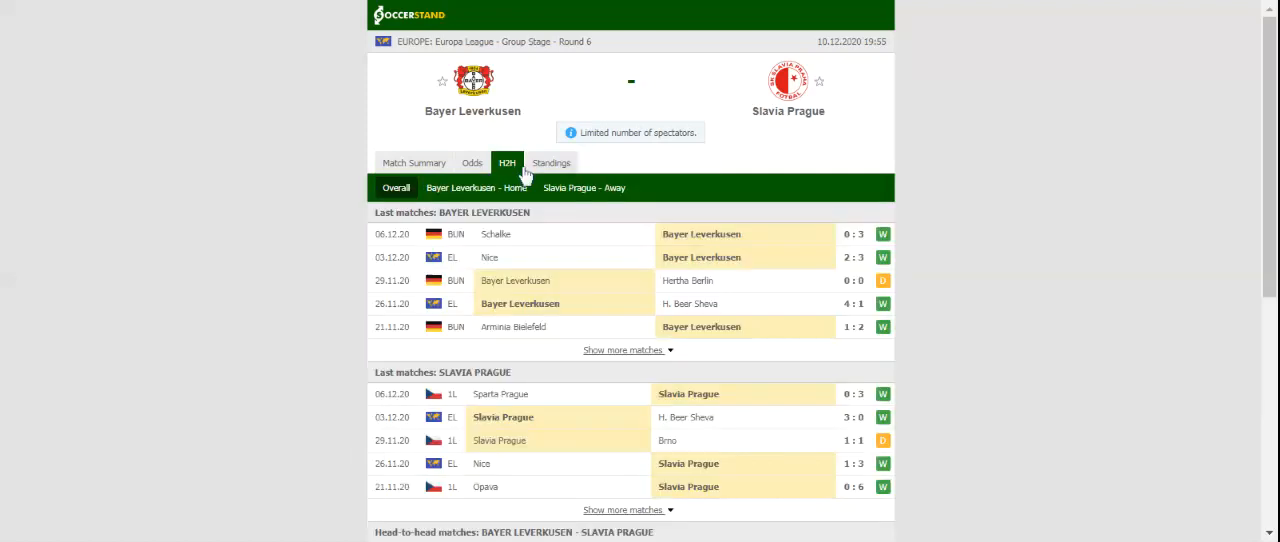